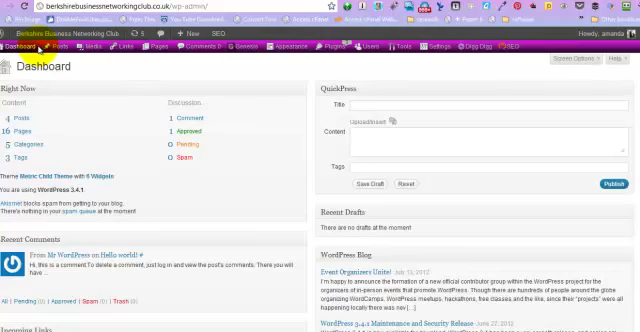
Go to the Widgets page and scroll down to the Header Right sidebar area
click(242, 44)
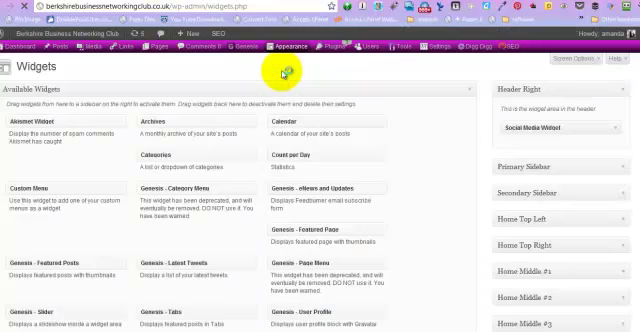
mouse_move(480, 110)
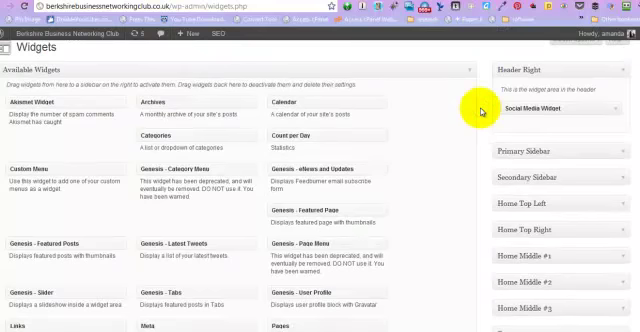
scroll(down, 3)
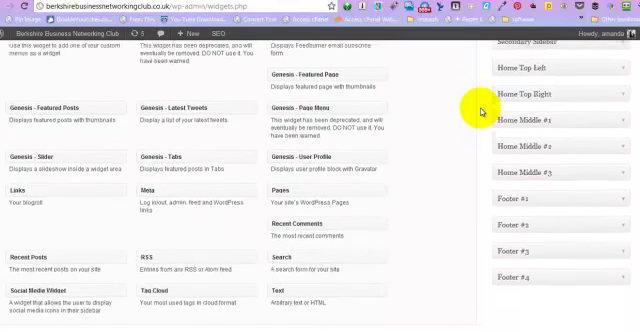
scroll(down, 3)
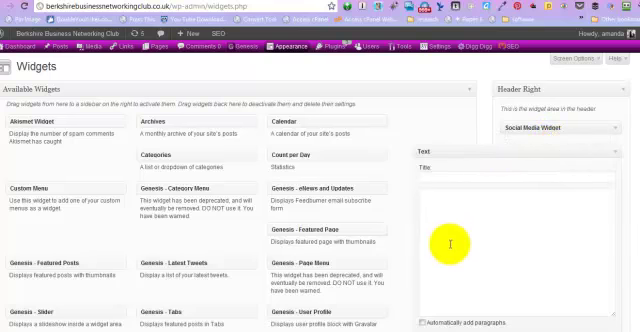
mouse_move(450, 88)
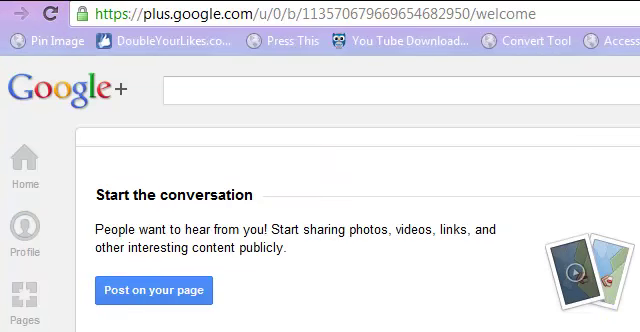
Scroll down the Google+ welcome page for the signed-in account
scroll(down, 3)
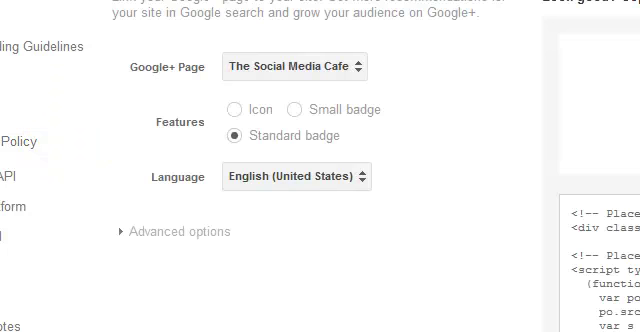
Choose The Business Wealth Club at Newbury Manor Hotel page and the Standard badge style
click(296, 66)
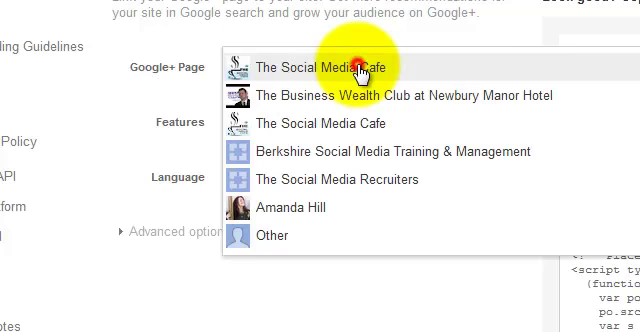
click(410, 96)
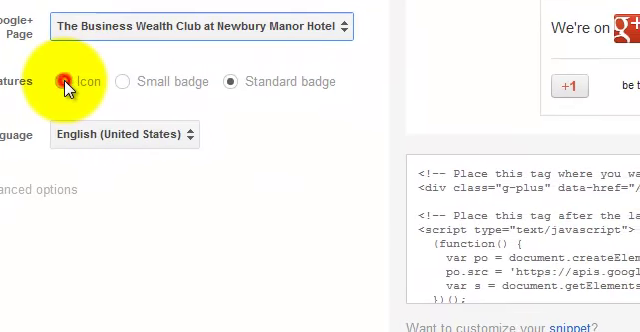
click(120, 82)
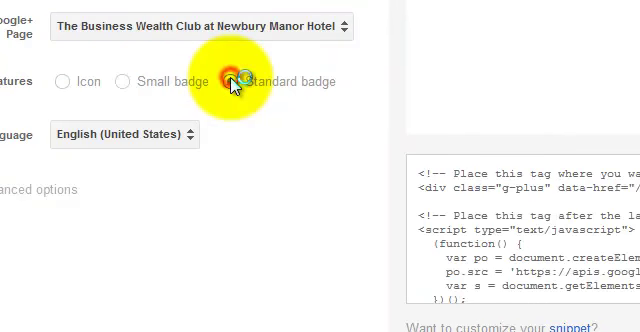
click(226, 82)
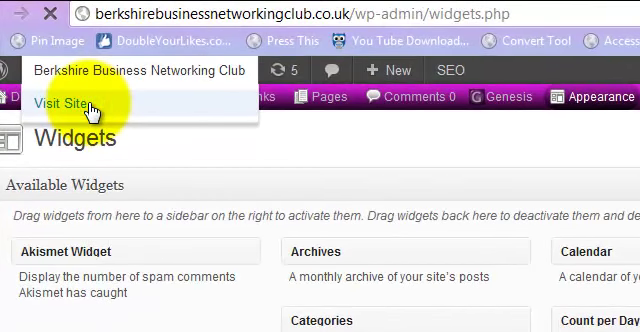
Visit the live Berkshire Business Networking Club site from the admin bar
click(60, 100)
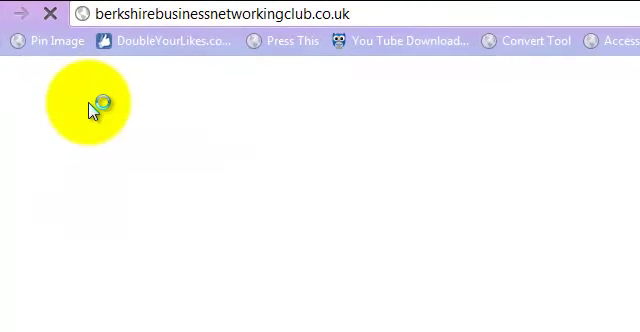